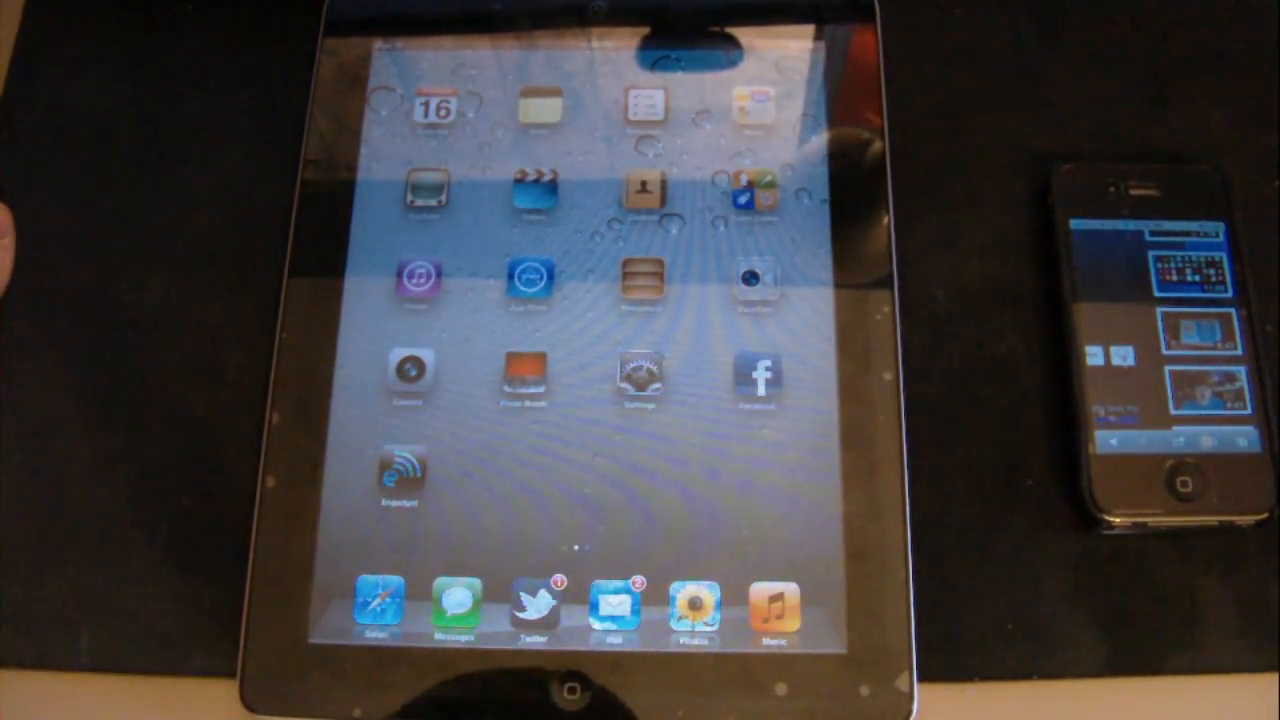
# - Swipe the home screen left to reach the page with the Videos app
pyautogui.hscroll(-3)
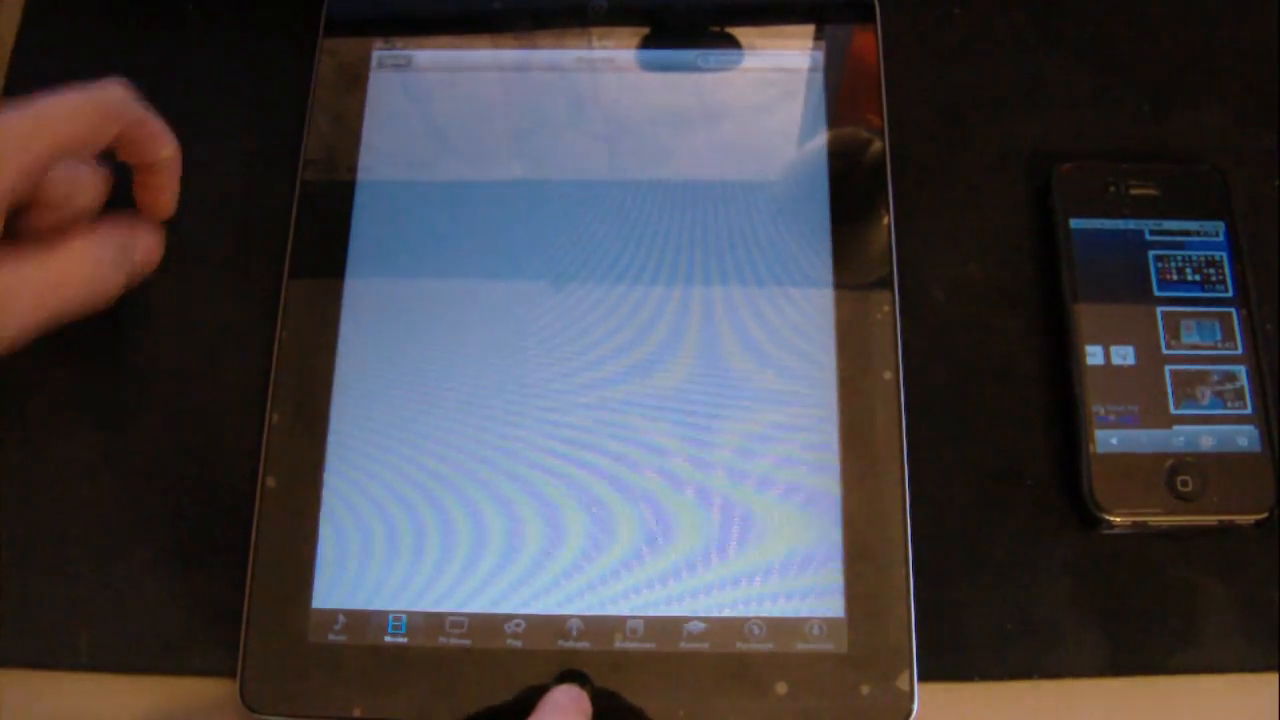
pyautogui.click(394, 632)
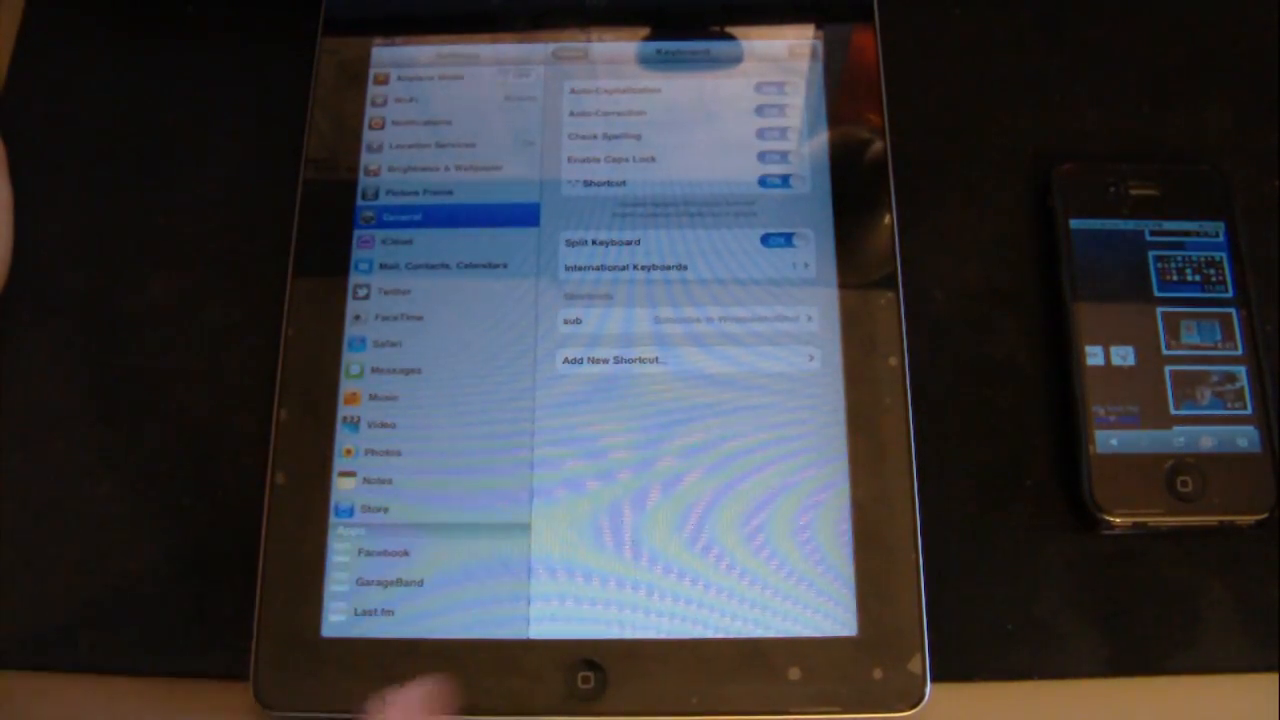
# - Leave the Keyboard settings and return to the home screen
pyautogui.click(590, 680)
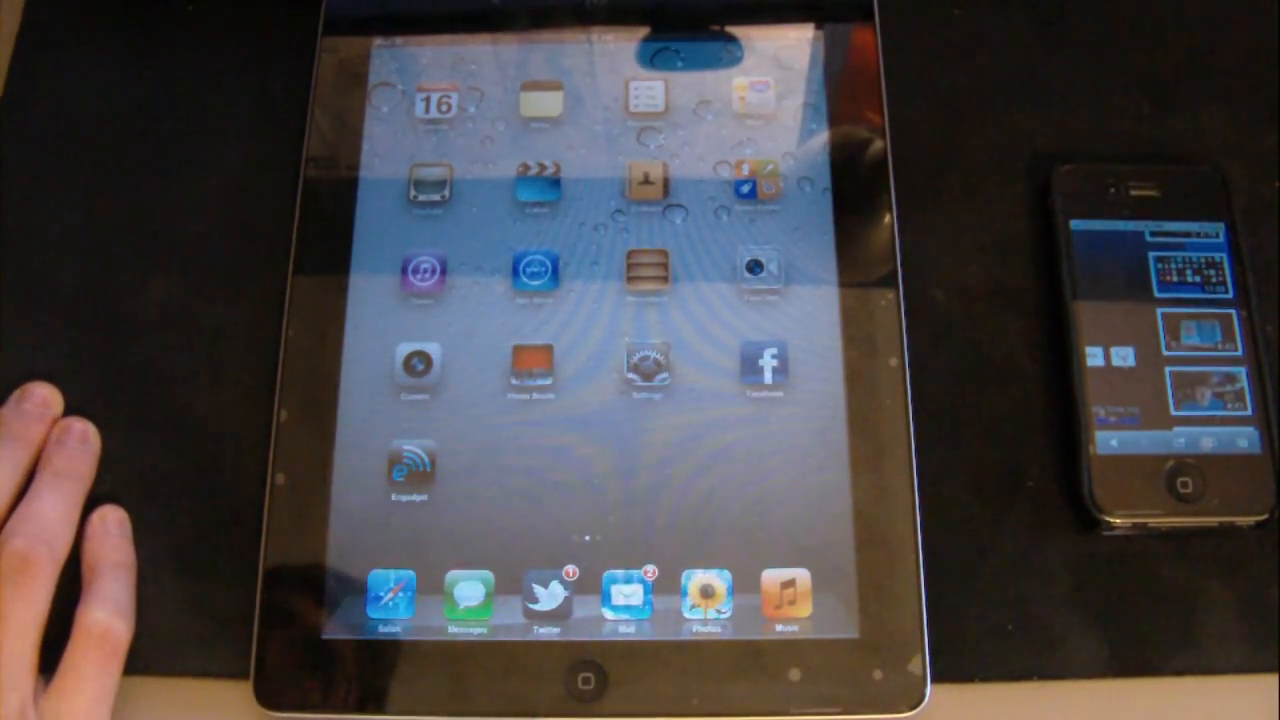
pyautogui.moveTo(100, 450)
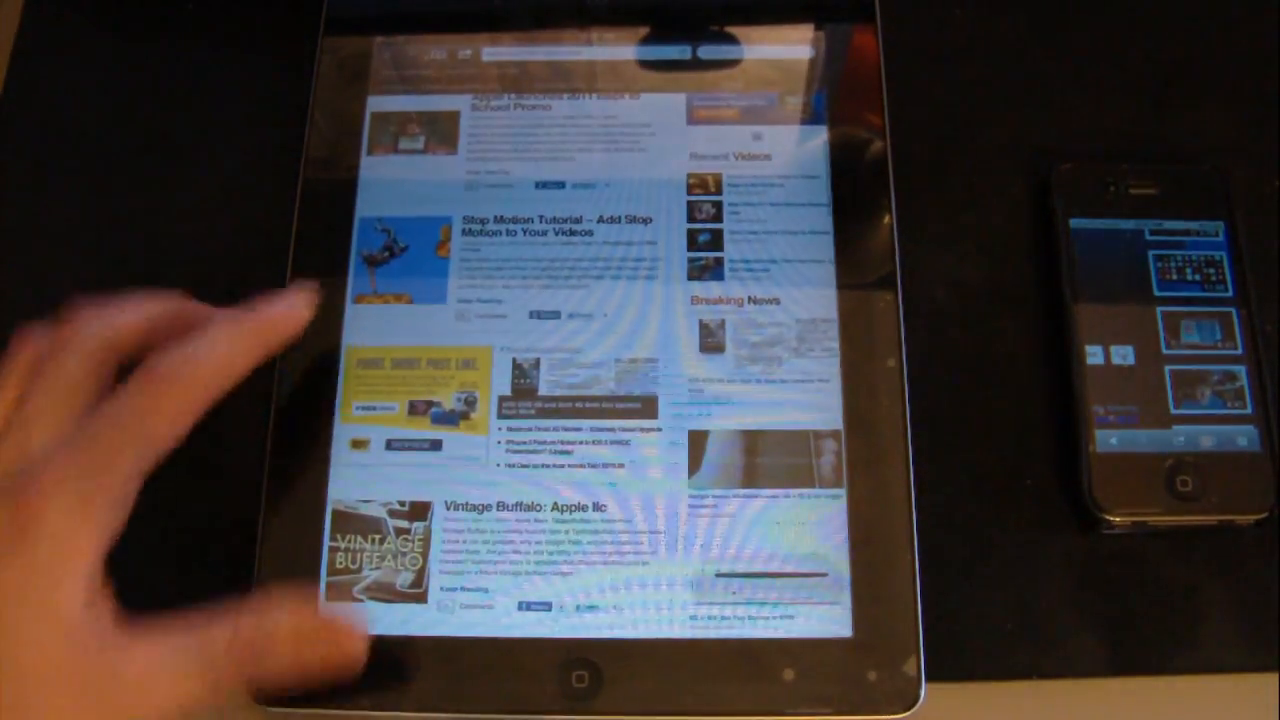
# - Scroll down the tech news site's front page through its latest articles
pyautogui.scroll(-3)
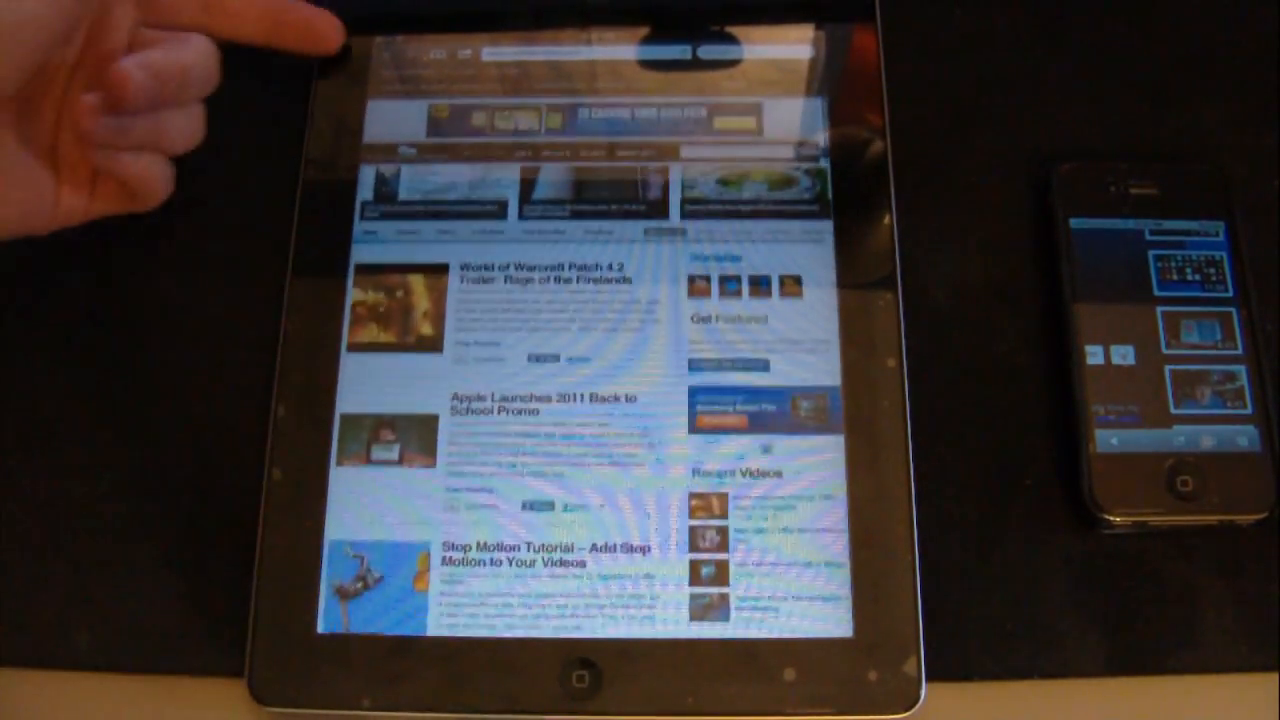